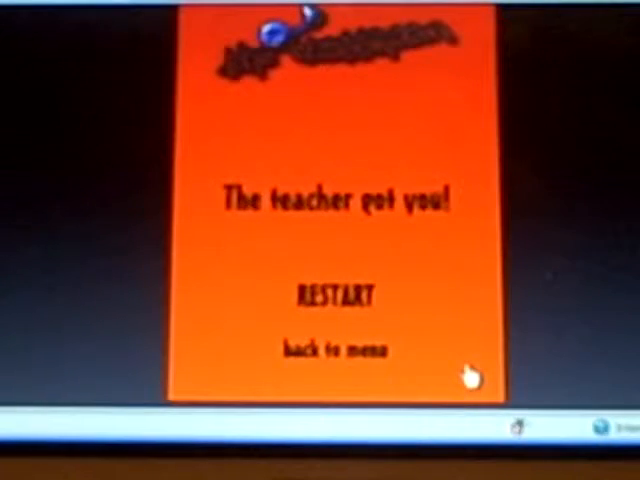
mouse_move(435, 295)
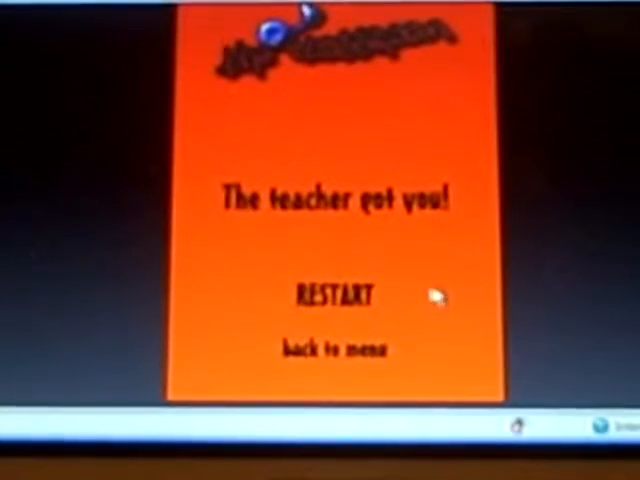
Restart the day from the 'The teacher got you!' screen and play until passing the test
left_click(332, 295)
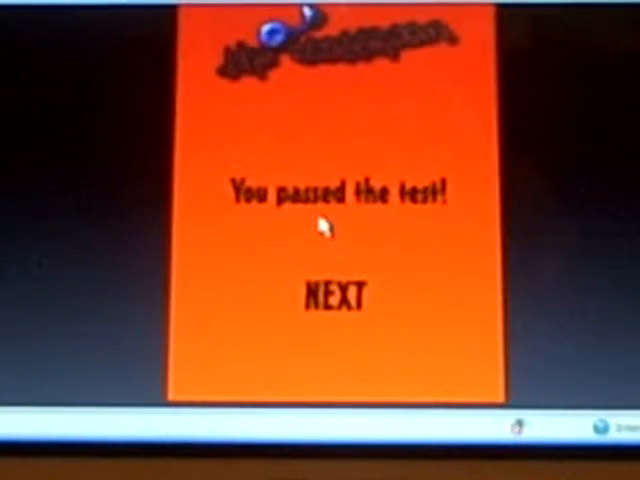
Continue to the next day from the passed-test screen and play until caught
left_click(335, 293)
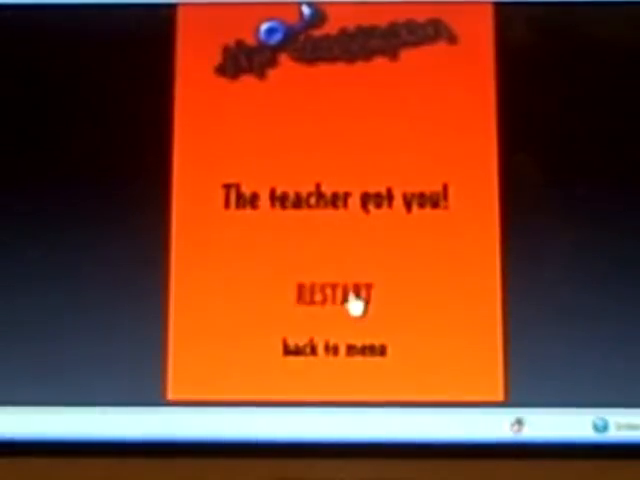
left_click(330, 295)
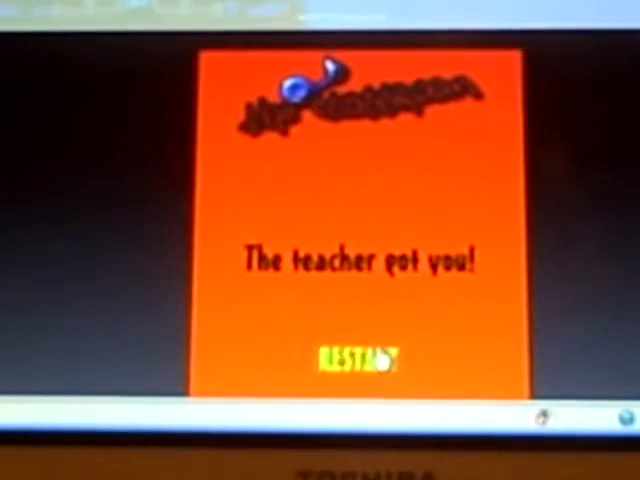
Retry the day after being caught, ending on 'The teacher got you!' again
left_click(350, 356)
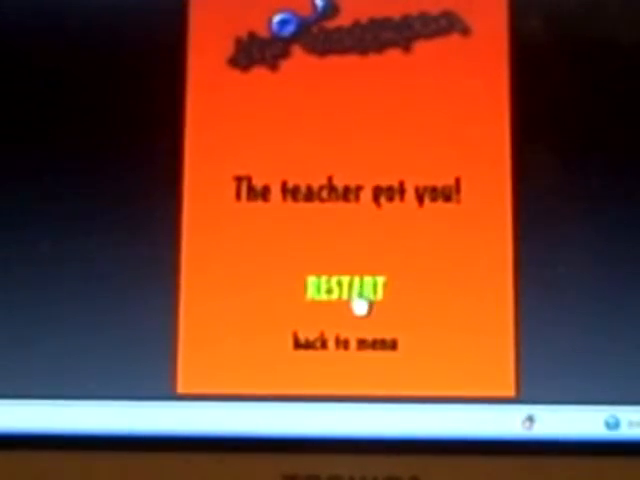
Restart the caught day so the classroom level reloads
left_click(340, 289)
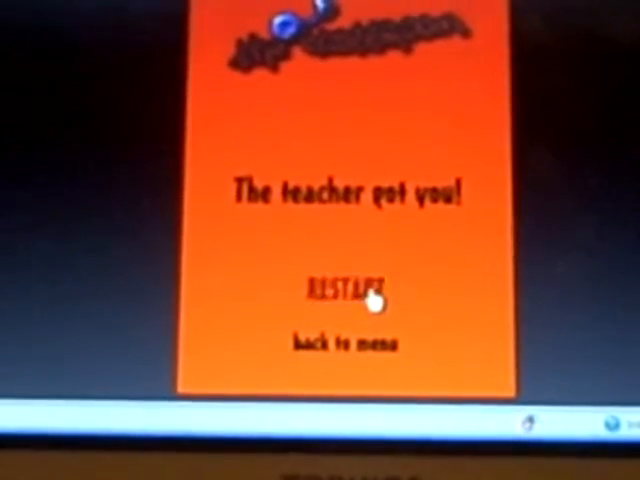
left_click(344, 290)
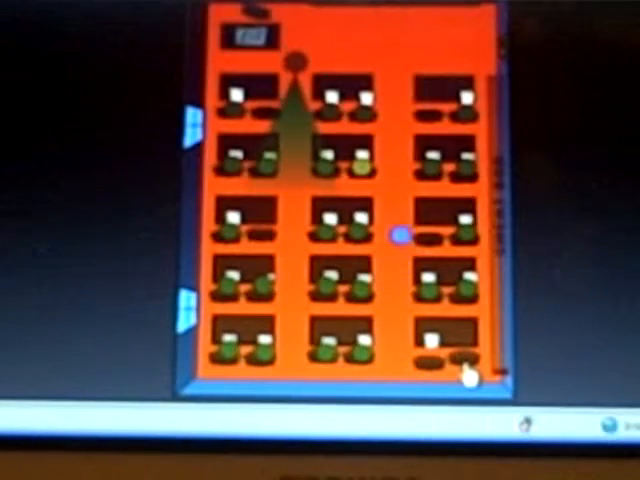